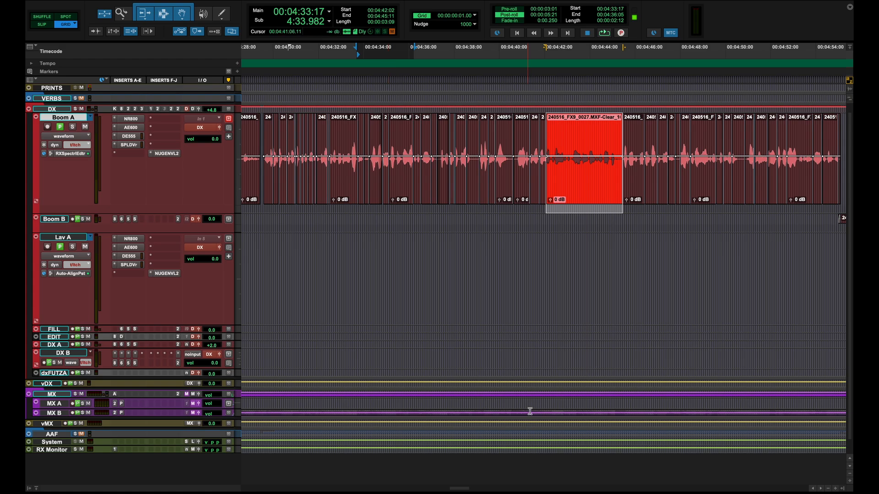
# Select a short range on the Boom A track near 4:49, then show the Options list
pyautogui.click(378, 56)
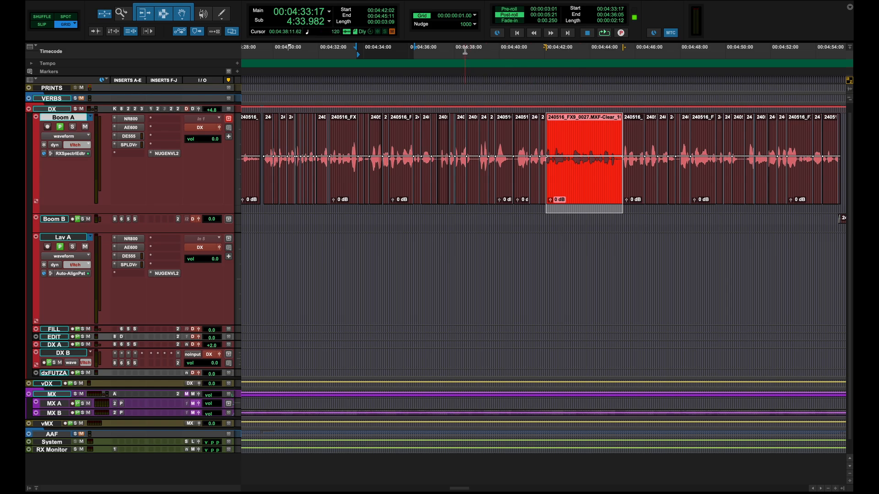
pyautogui.click(357, 47)
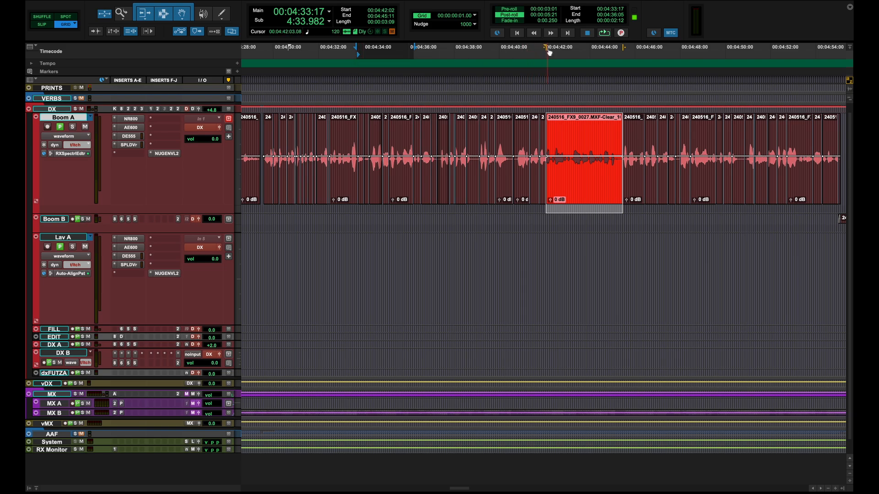
pyautogui.moveTo(548, 48)
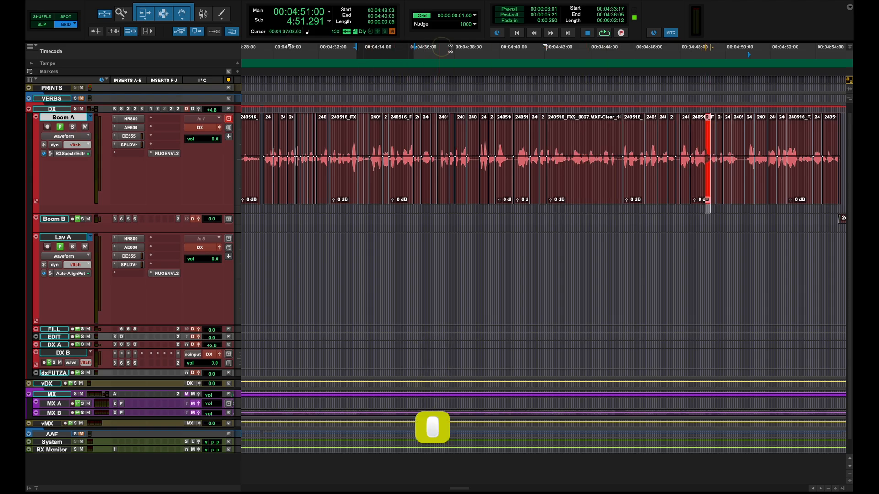
pyautogui.click(343, 47)
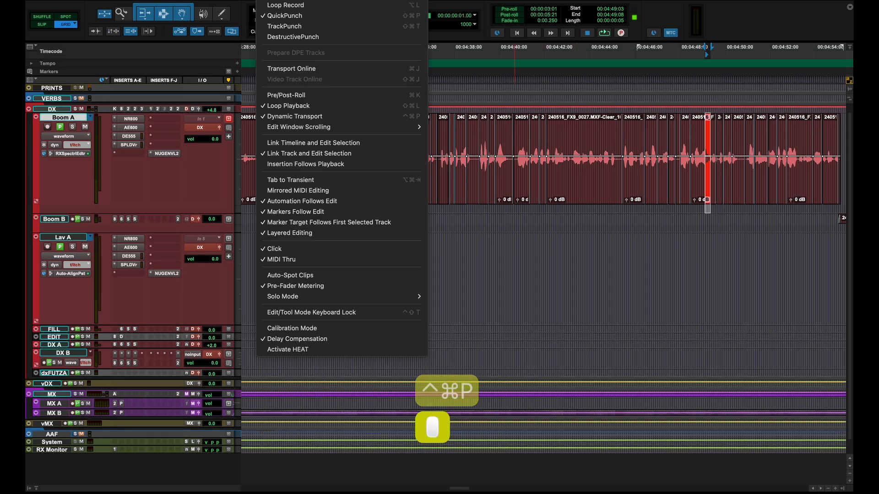
pyautogui.moveTo(296, 116)
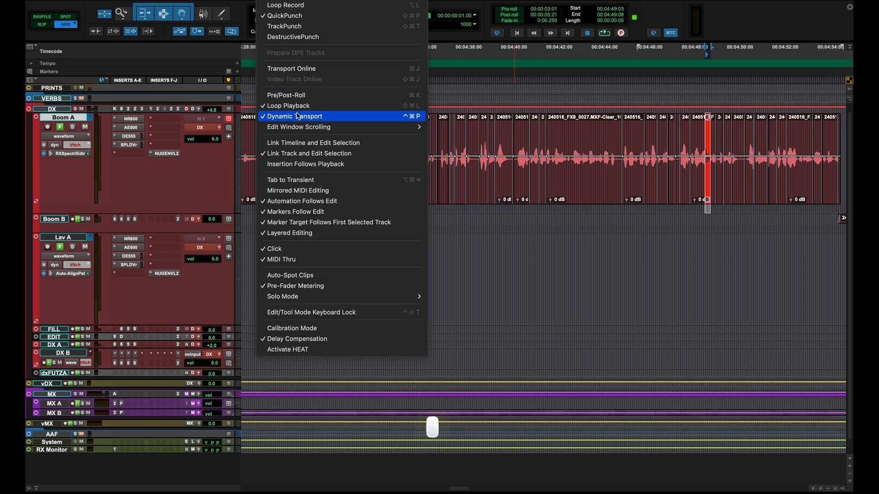
# Turn on Dynamic Transport and play from about 4:48, before the Boom A selection
pyautogui.click(294, 115)
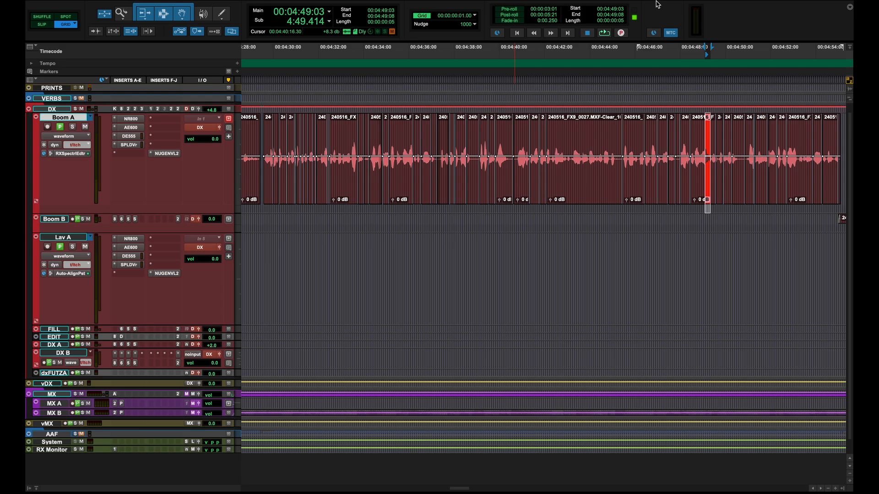
pyautogui.click(604, 32)
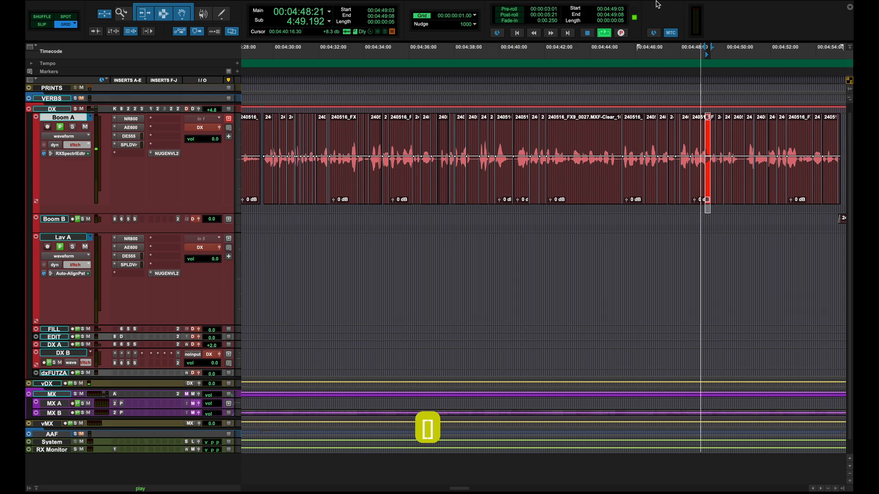